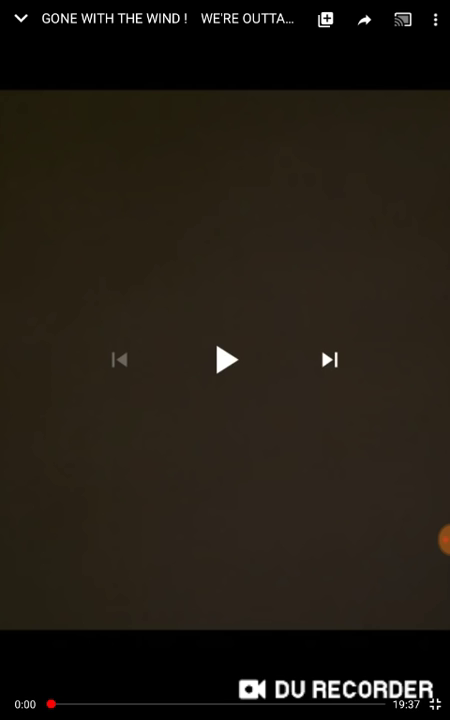
- Start playing the dark full-screen video from its beginning and let it run
{"action": "left_click", "coordinate": [224, 360]}
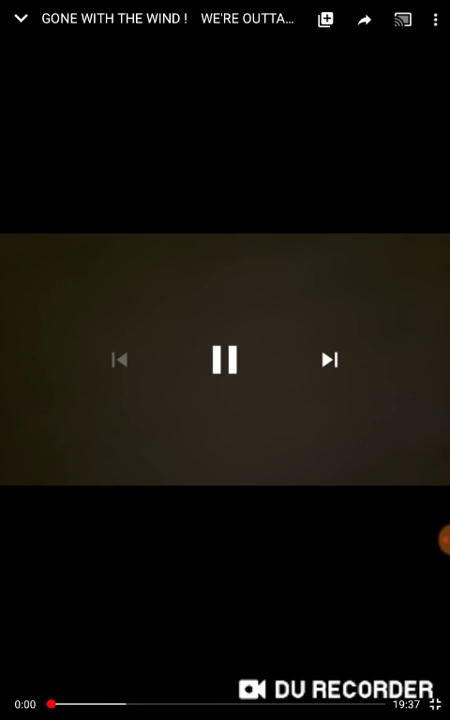
{"action": "left_click", "coordinate": [224, 360]}
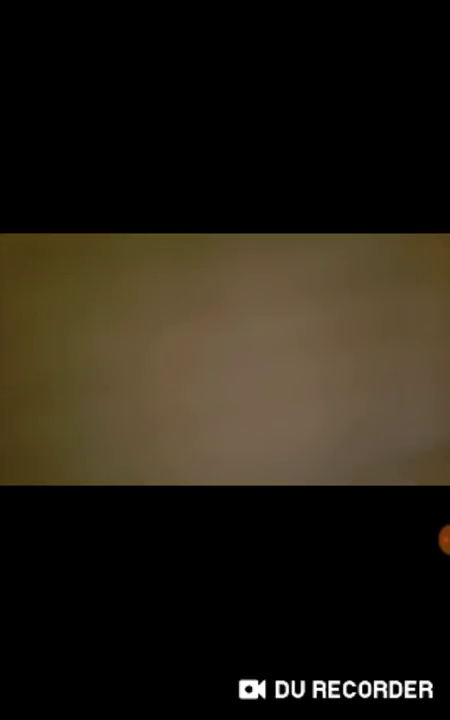
- Pause the video at 1:13 of 19:37 with the controls showing
{"action": "left_click", "coordinate": [224, 360]}
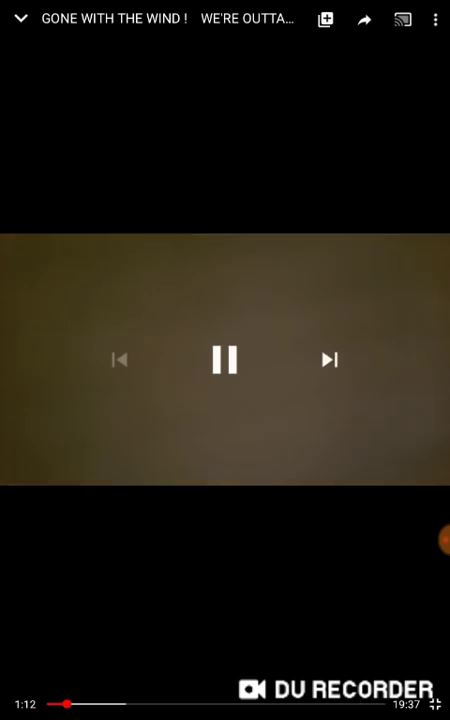
{"action": "left_click", "coordinate": [224, 360]}
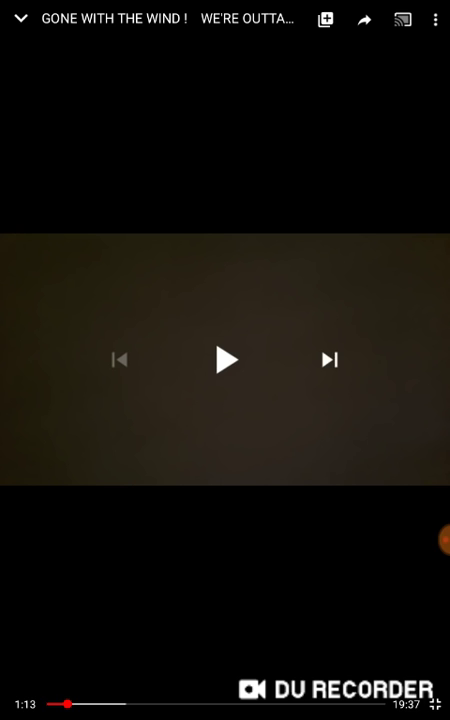
- Resume playback from 1:13 and pause again at 2:00 of 19:37
{"action": "left_click", "coordinate": [224, 360]}
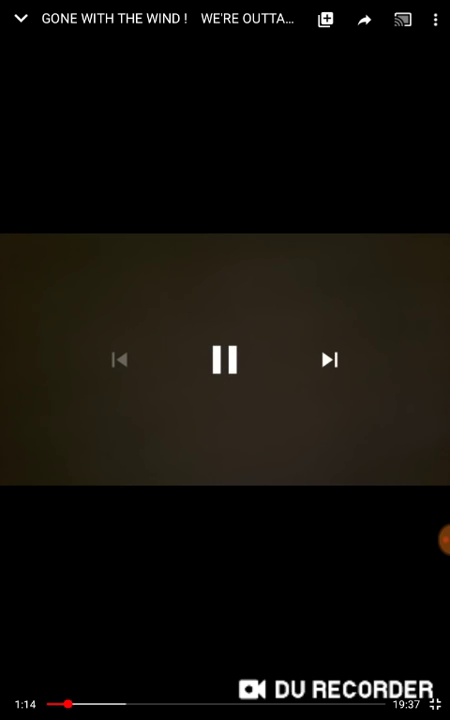
{"action": "left_click", "coordinate": [224, 360]}
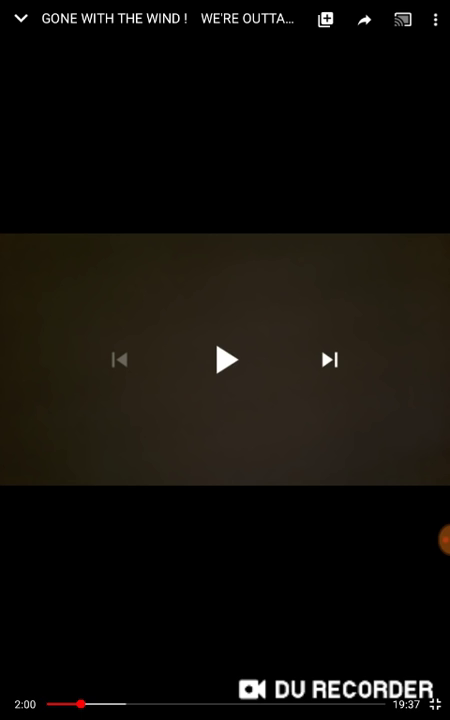
- Play on from 2:00, pause near 7:38, then resume playing from 7:39
{"action": "left_click", "coordinate": [224, 360]}
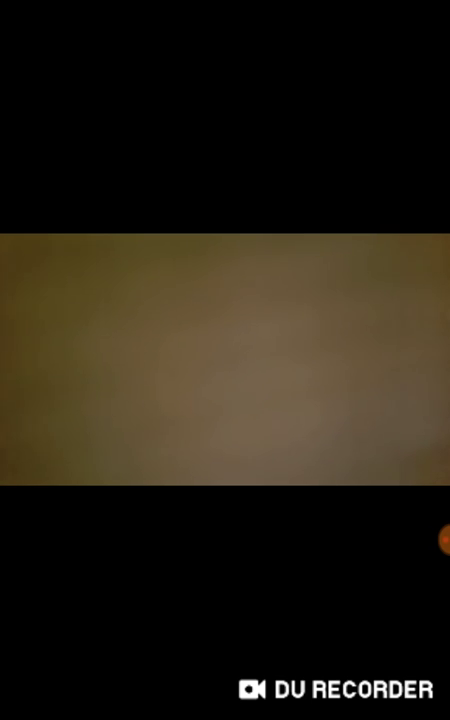
{"action": "left_click", "coordinate": [224, 360]}
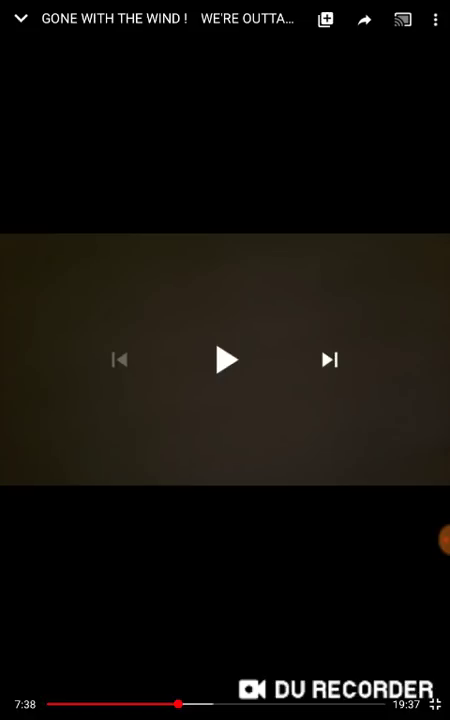
{"action": "left_click", "coordinate": [224, 360]}
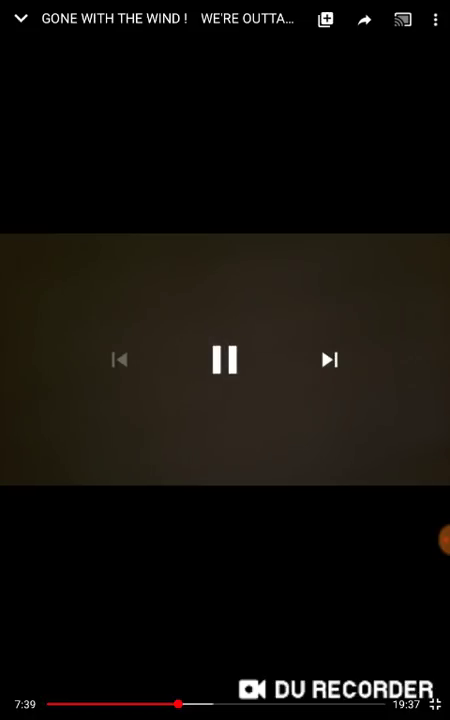
{"action": "left_click", "coordinate": [224, 360]}
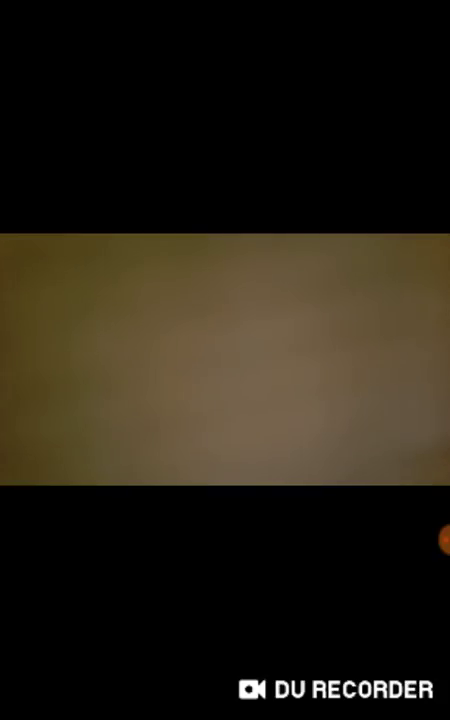
- Pause the video at 15:43 of 19:37 with the player controls visible
{"action": "left_click", "coordinate": [224, 360]}
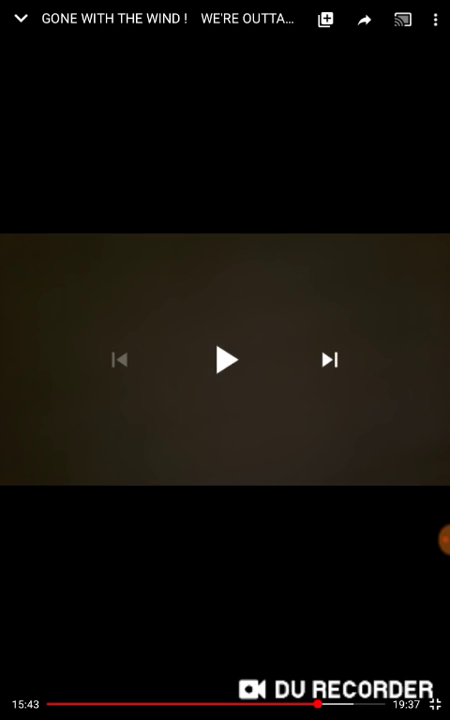